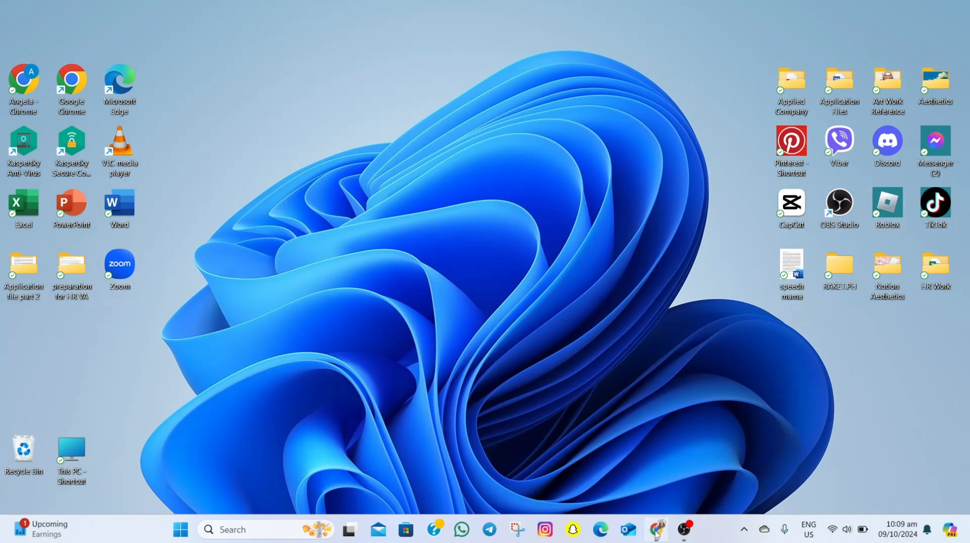
Bring up Chrome showing the Google results for "yahoo finance"
left_click(655, 529)
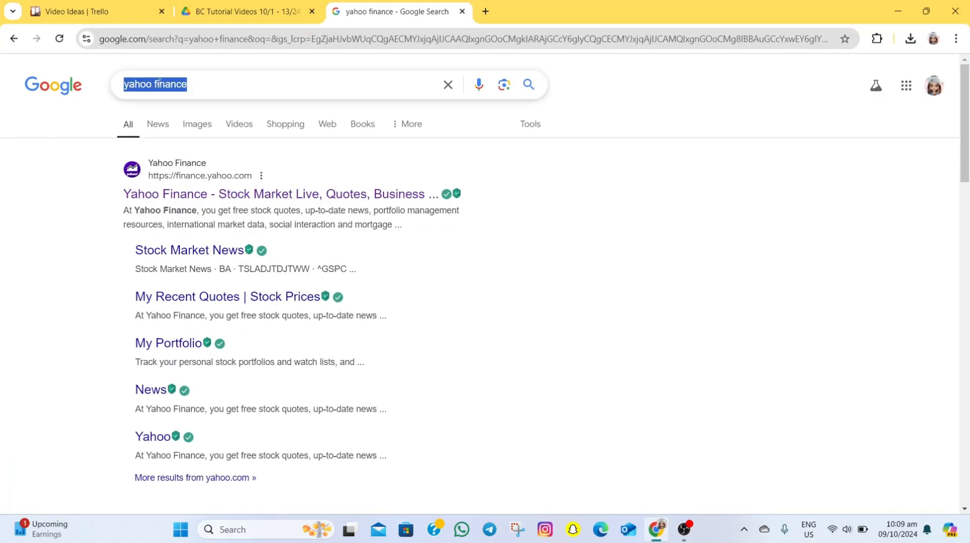
mouse_move(188, 194)
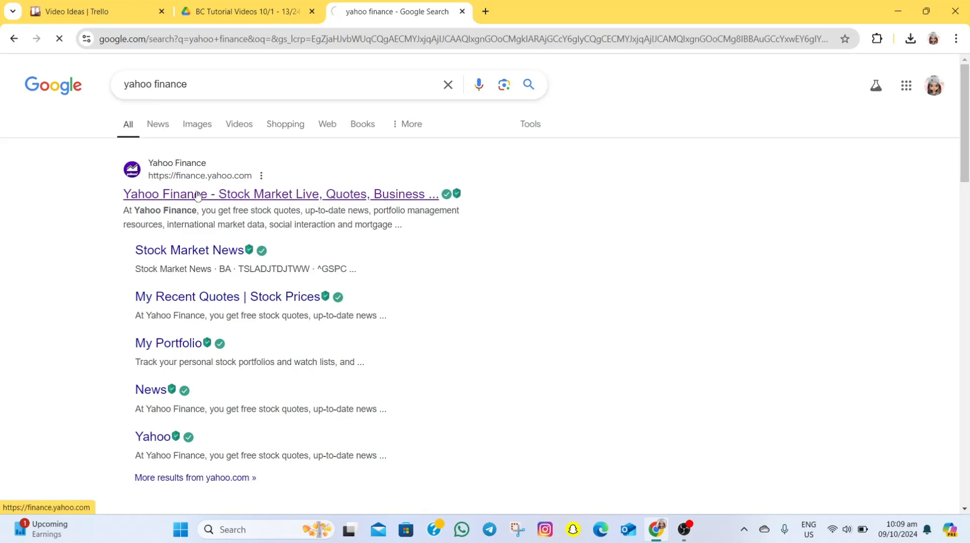
Search Yahoo Finance for "ap" and open the Apple Inc. (AAPL) quote page
left_click(279, 193)
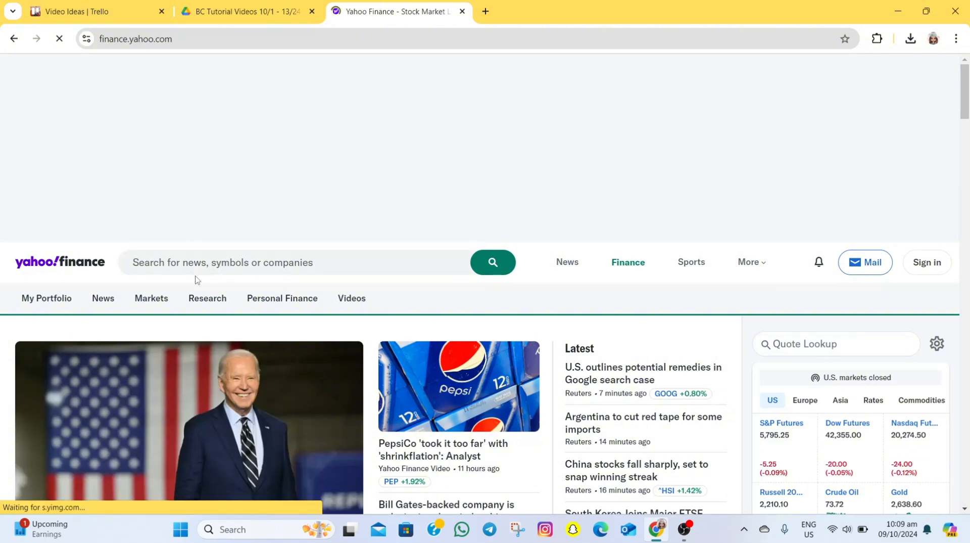
type("appled")
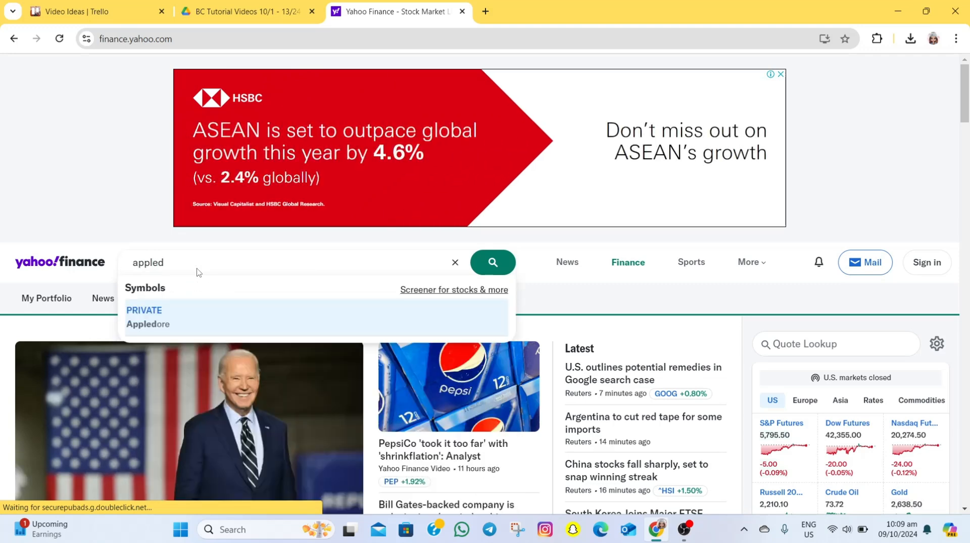
left_click(147, 312)
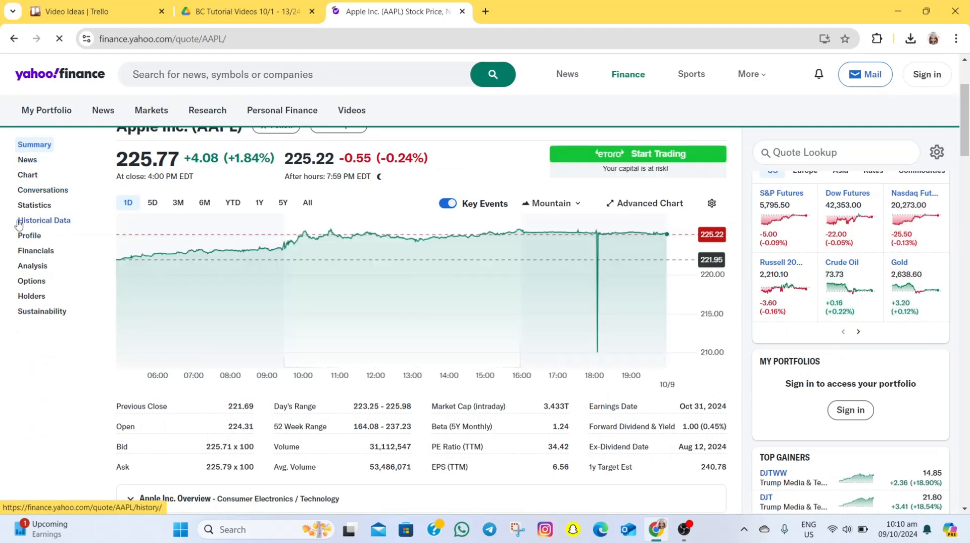
Show Apple's Historical Data with the one-year range Oct 09, 2023 to Oct 09, 2024 confirmed
left_click(44, 222)
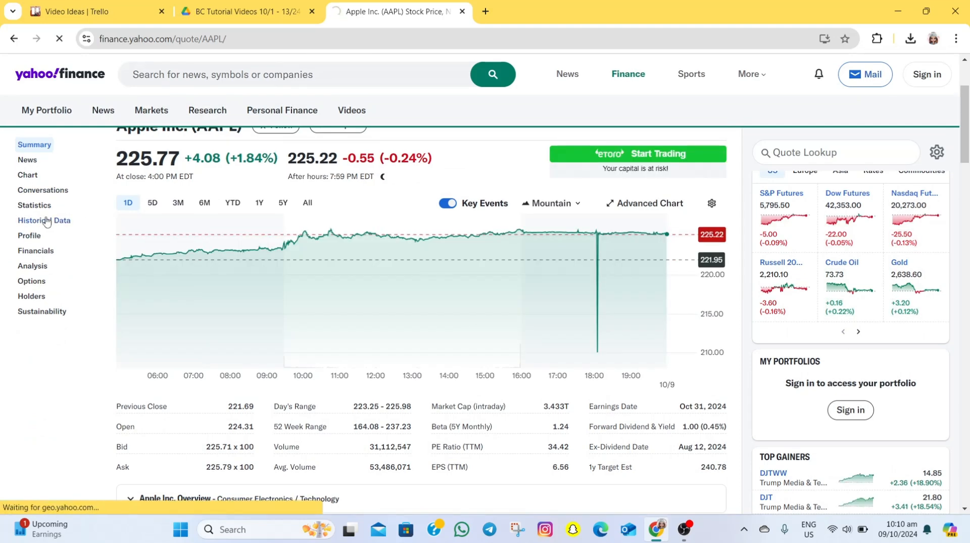
left_click(44, 222)
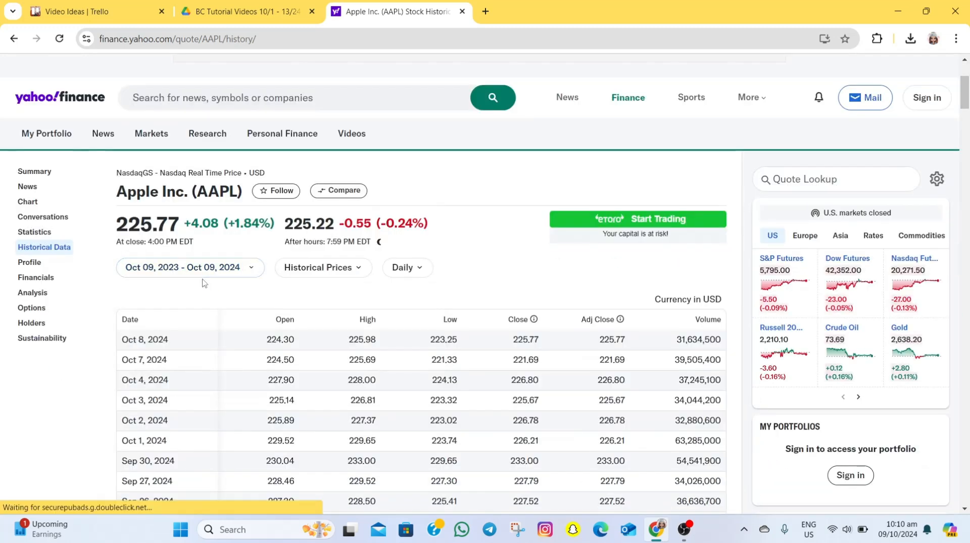
mouse_move(243, 270)
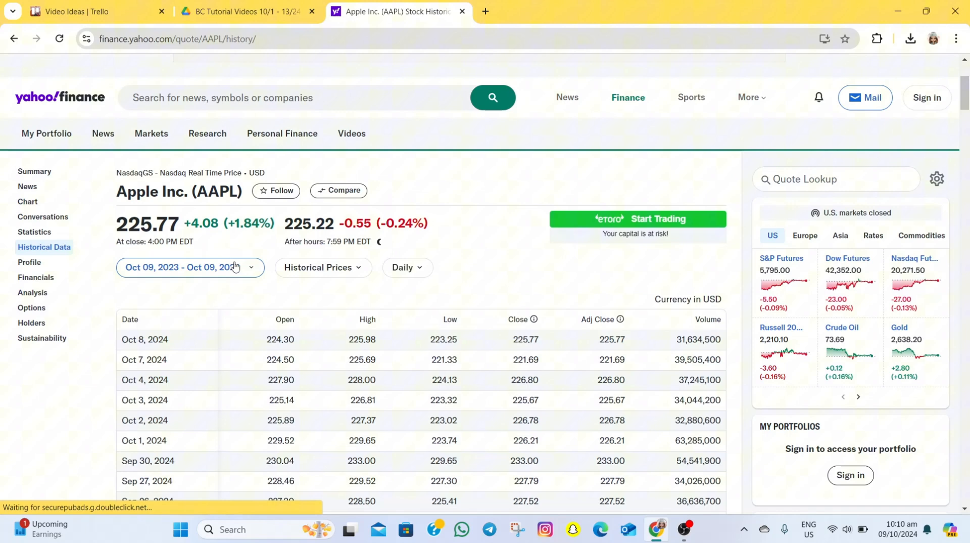
left_click(190, 270)
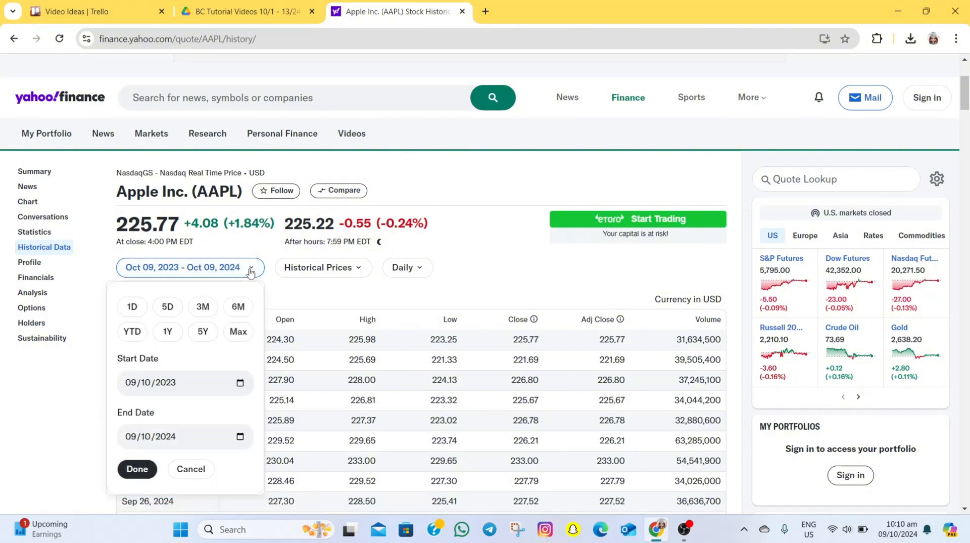
mouse_move(209, 294)
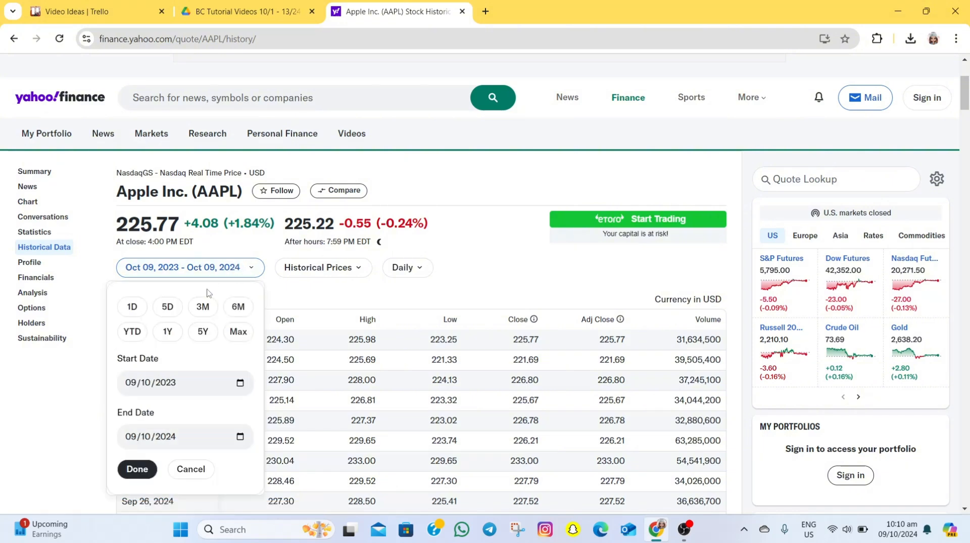
left_click(137, 468)
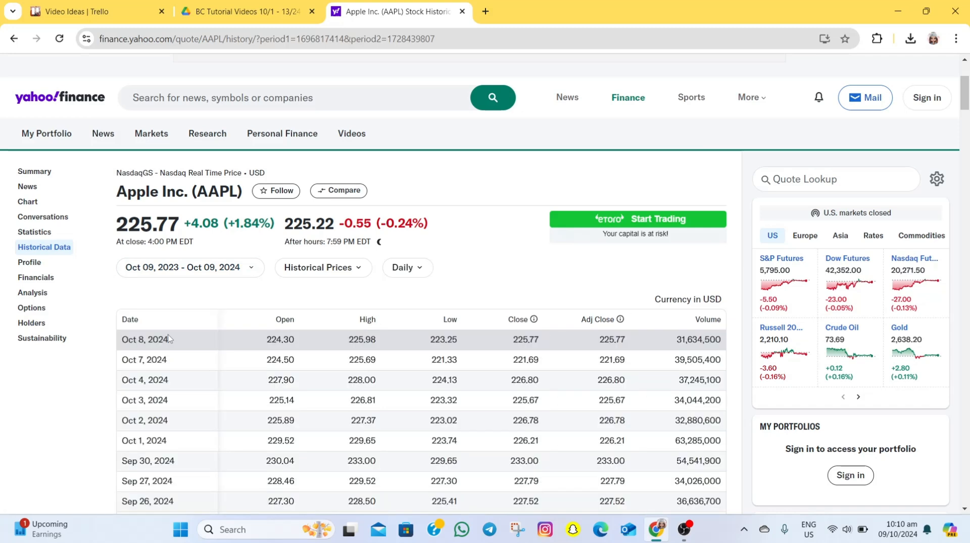
mouse_move(200, 275)
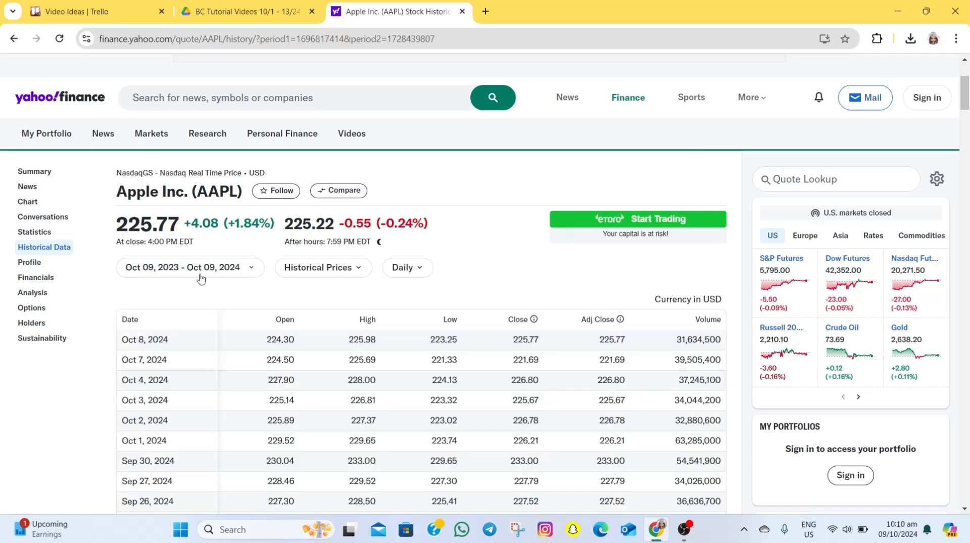
left_click(323, 268)
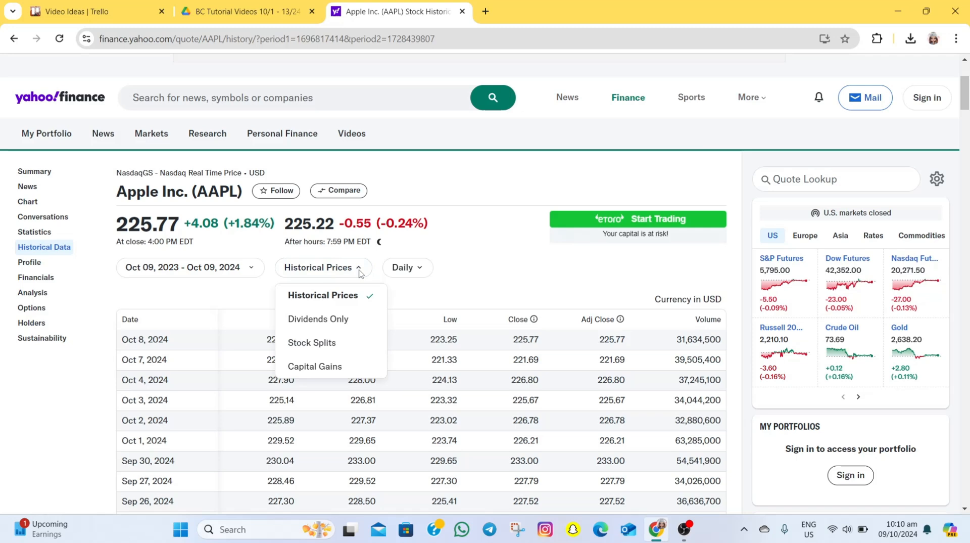
mouse_move(330, 319)
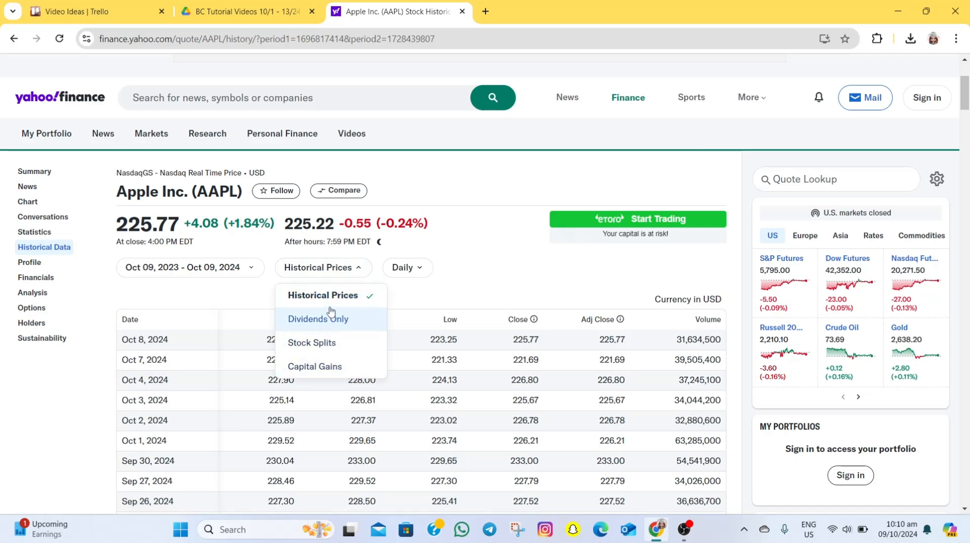
mouse_move(344, 365)
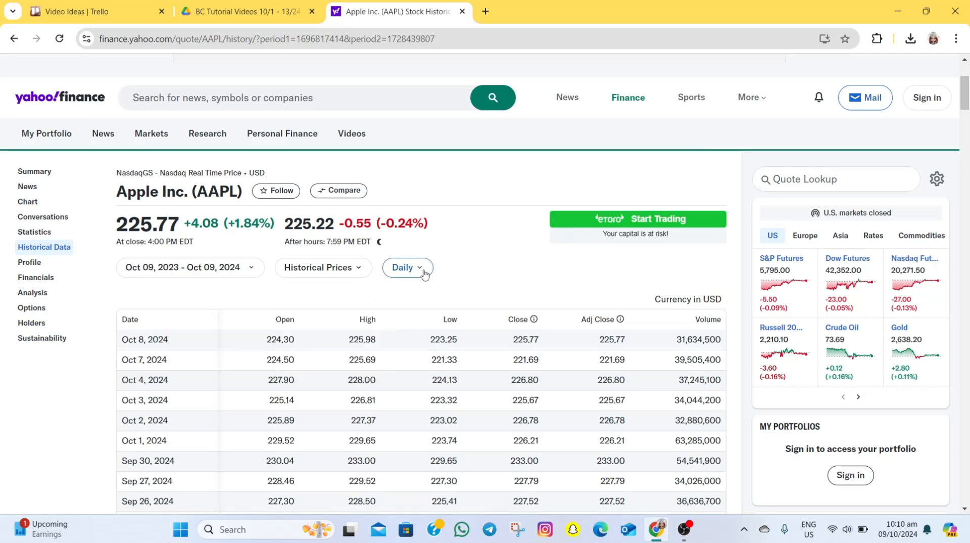
Switch the price interval from Daily to Weekly
left_click(407, 270)
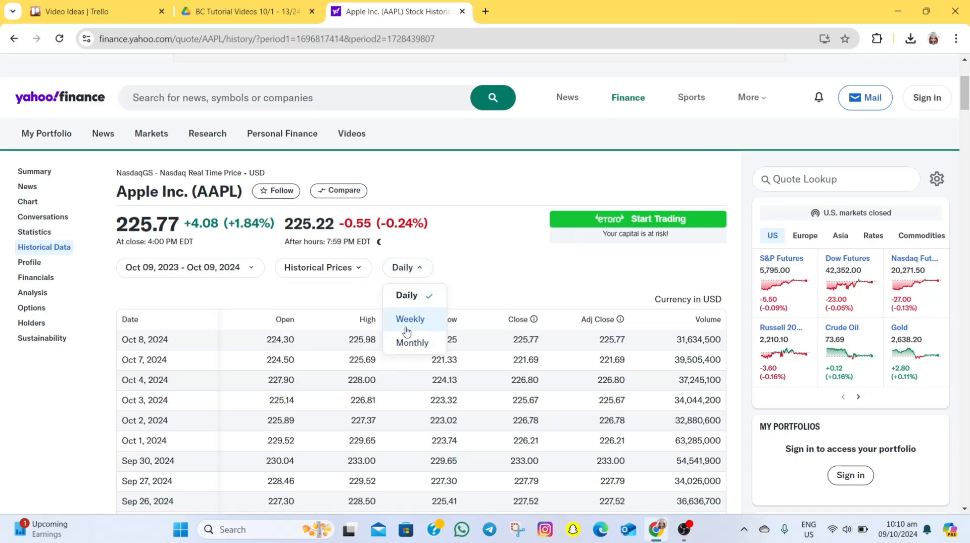
mouse_move(414, 357)
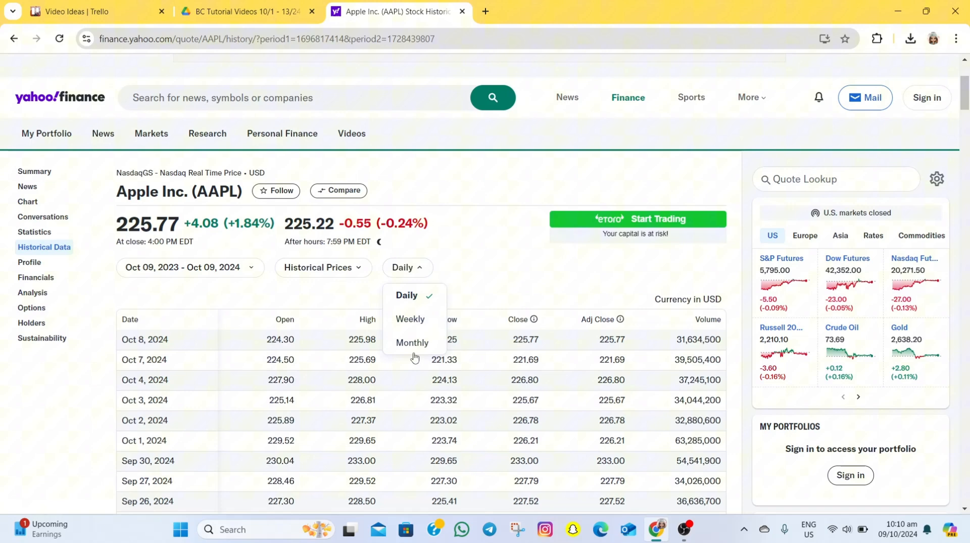
mouse_move(410, 322)
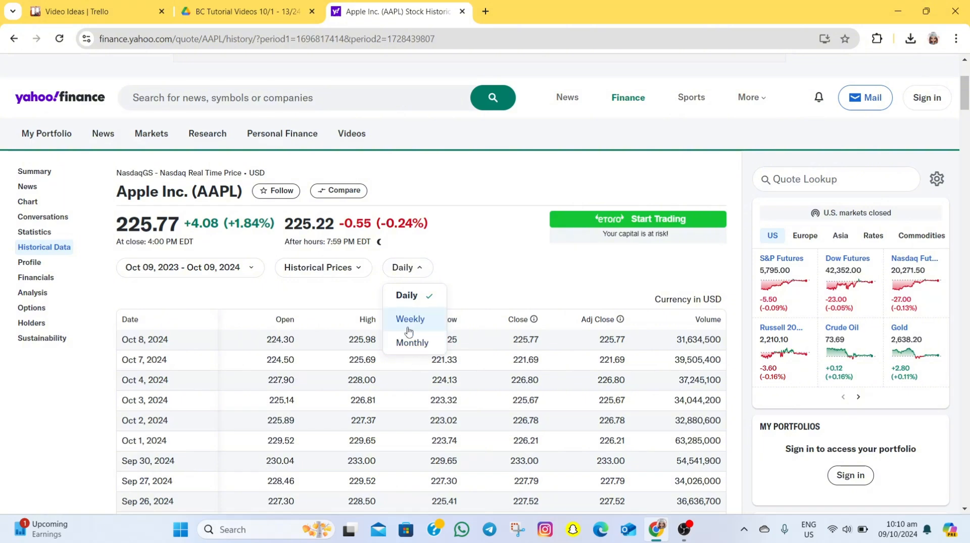
left_click(409, 319)
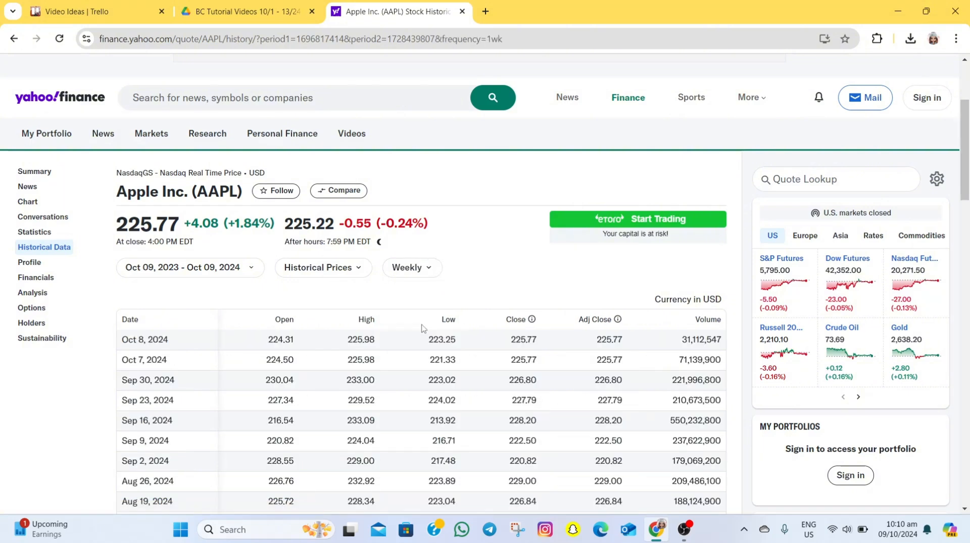
mouse_move(648, 304)
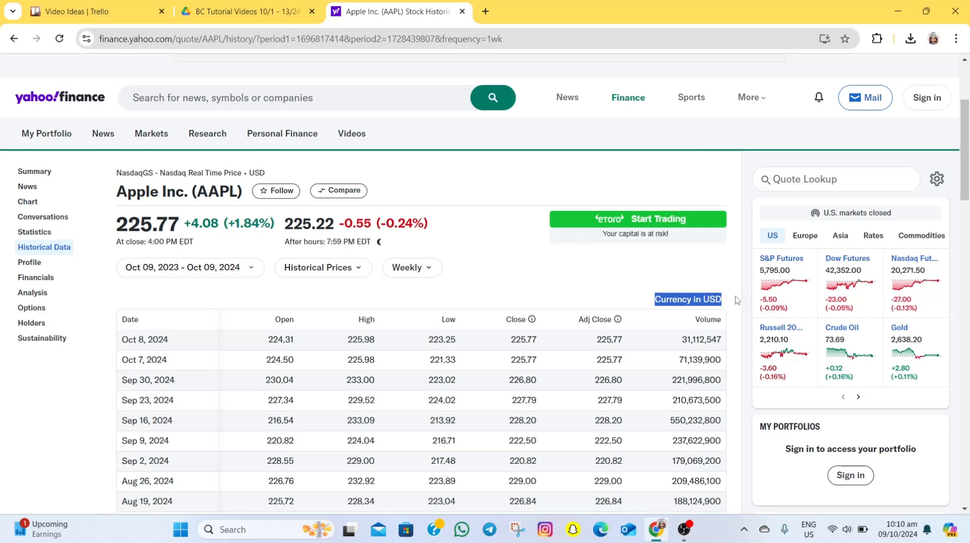
mouse_move(731, 315)
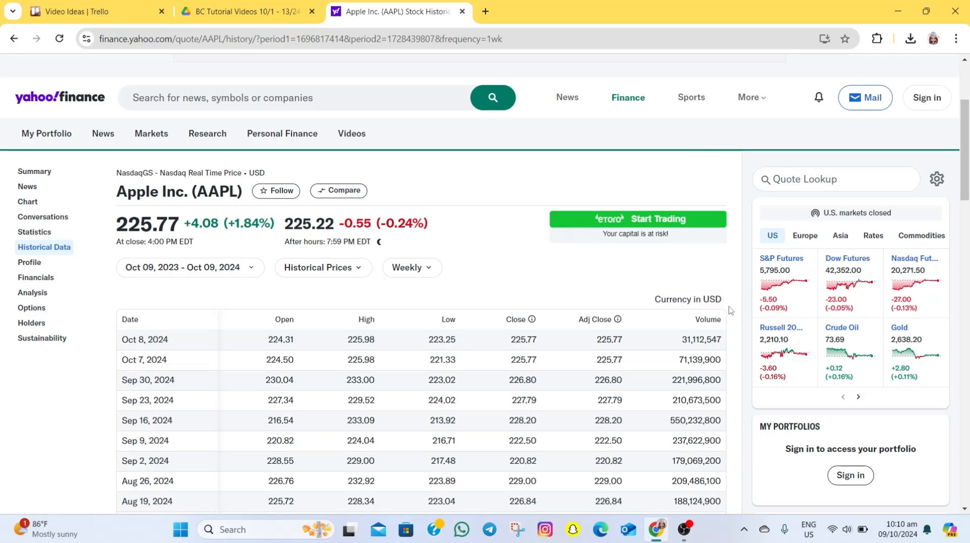
mouse_move(545, 324)
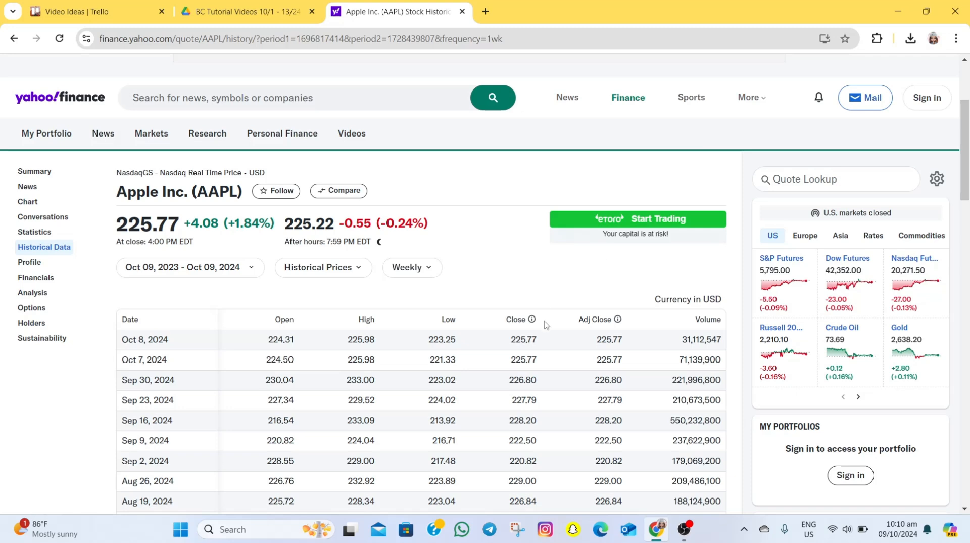
scroll("down", 3)
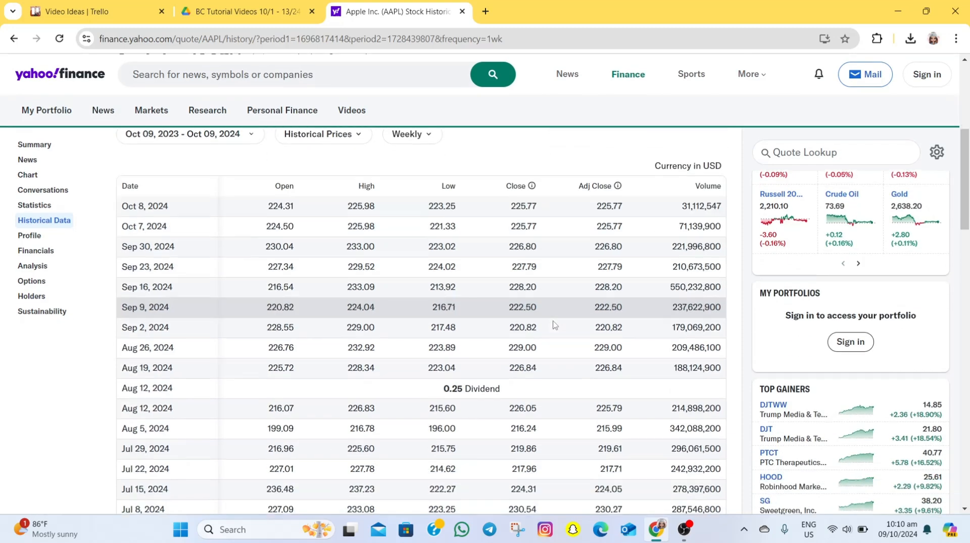